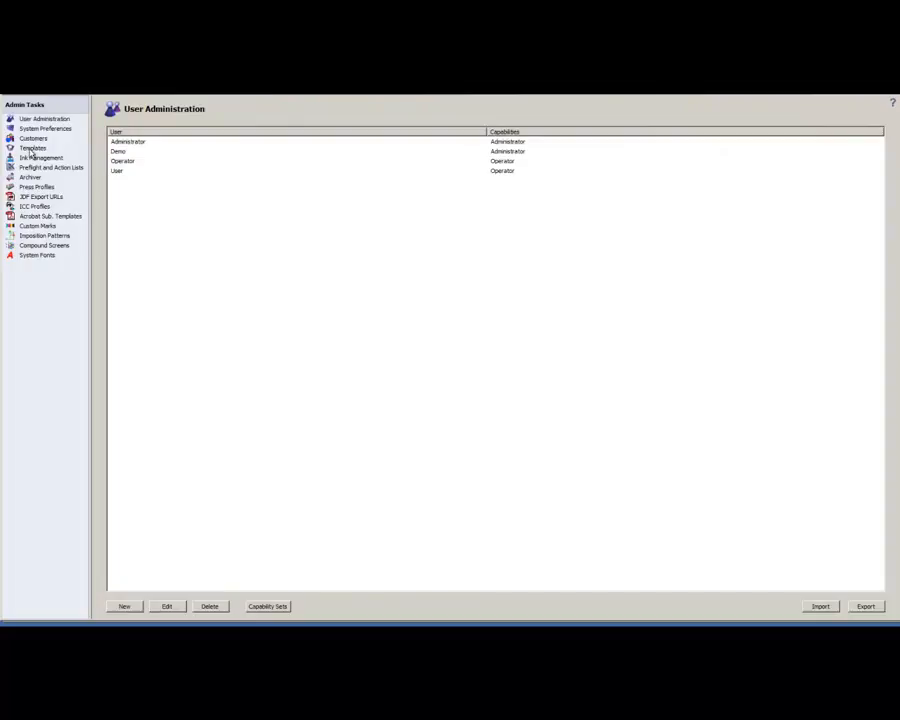
# From Templates, open a copy of the NewDefault job template in the Job Edit window
pyautogui.click(32, 148)
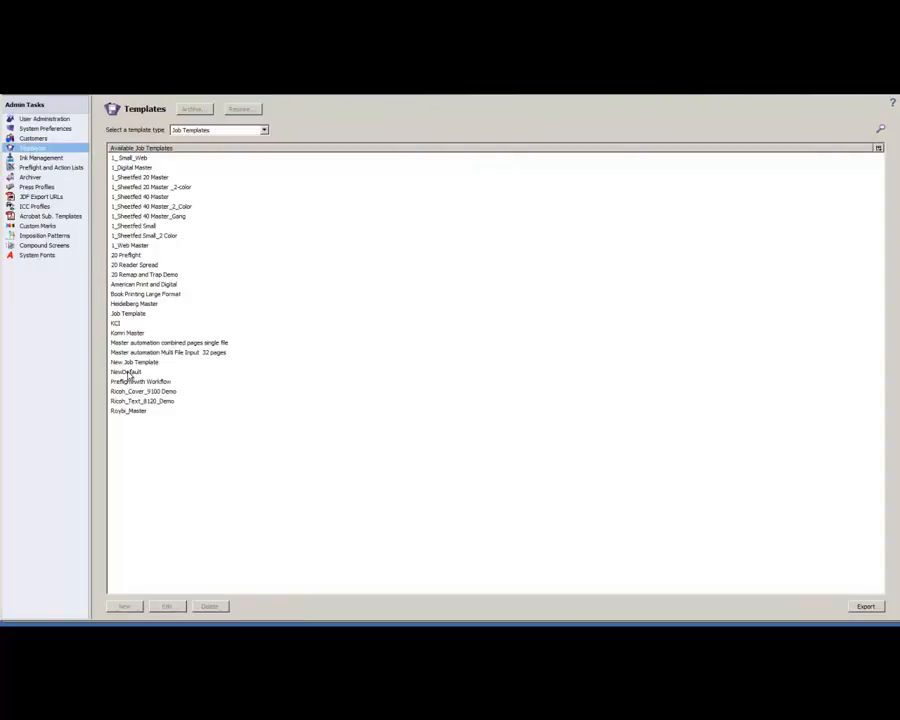
pyautogui.click(126, 370)
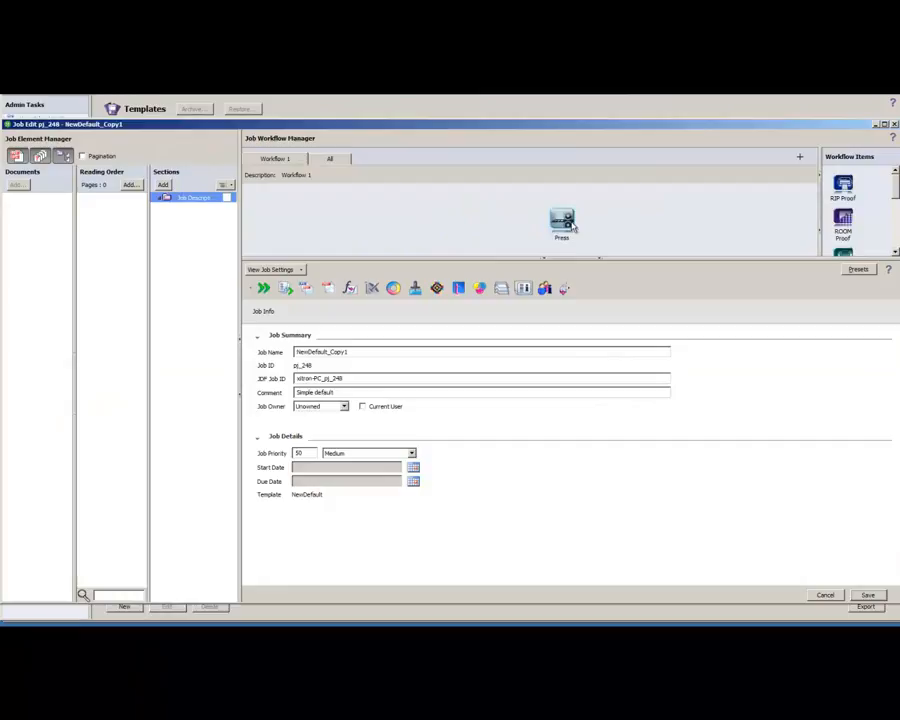
# On the Press step's Imposition settings, choose the 8-up imposition template and assign the press device
pyautogui.click(568, 220)
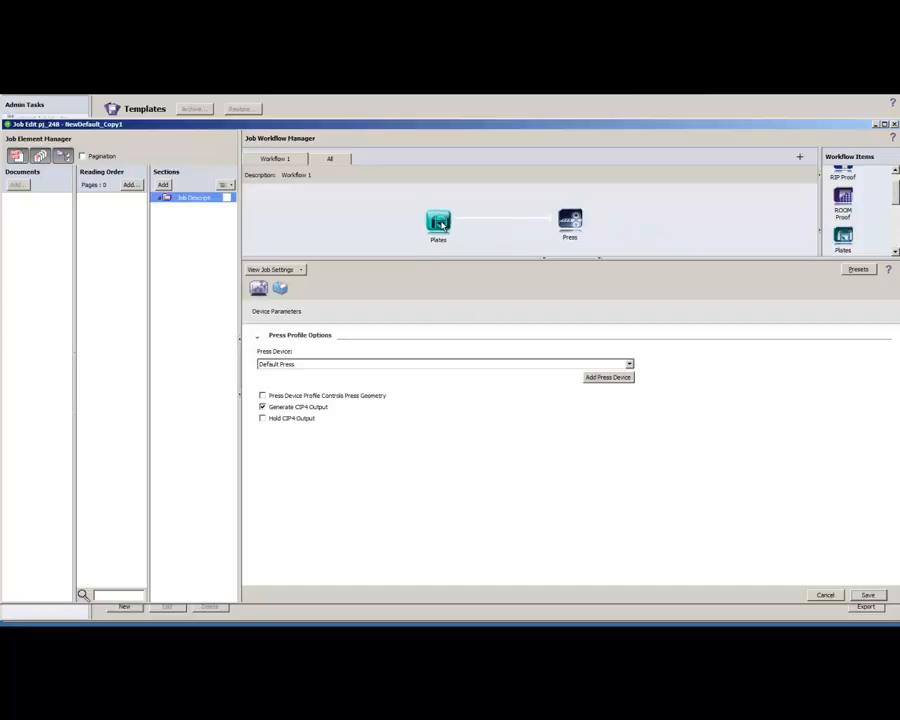
pyautogui.click(302, 288)
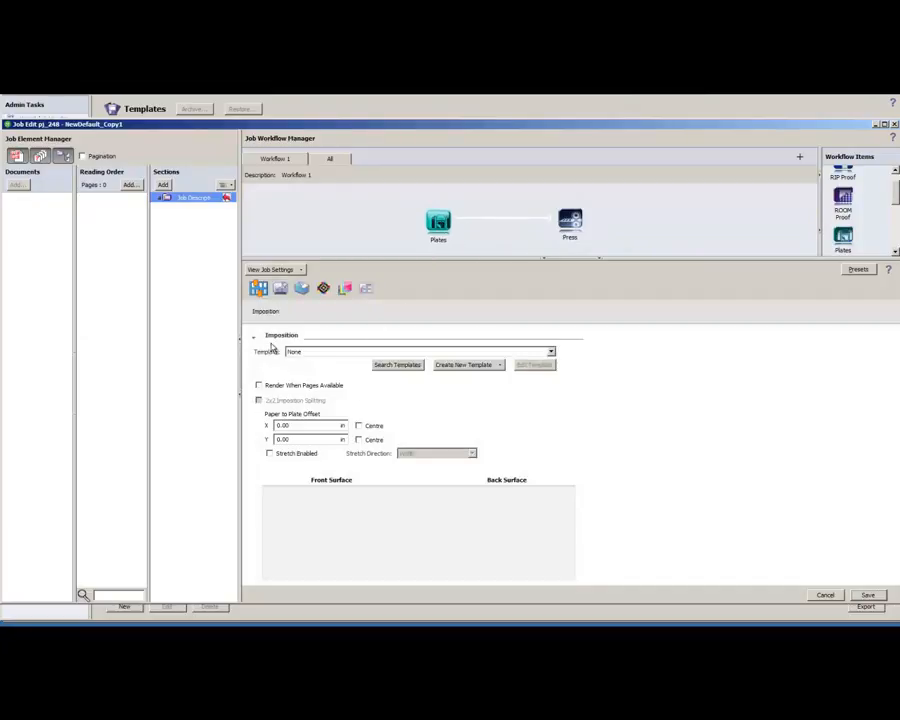
pyautogui.click(548, 352)
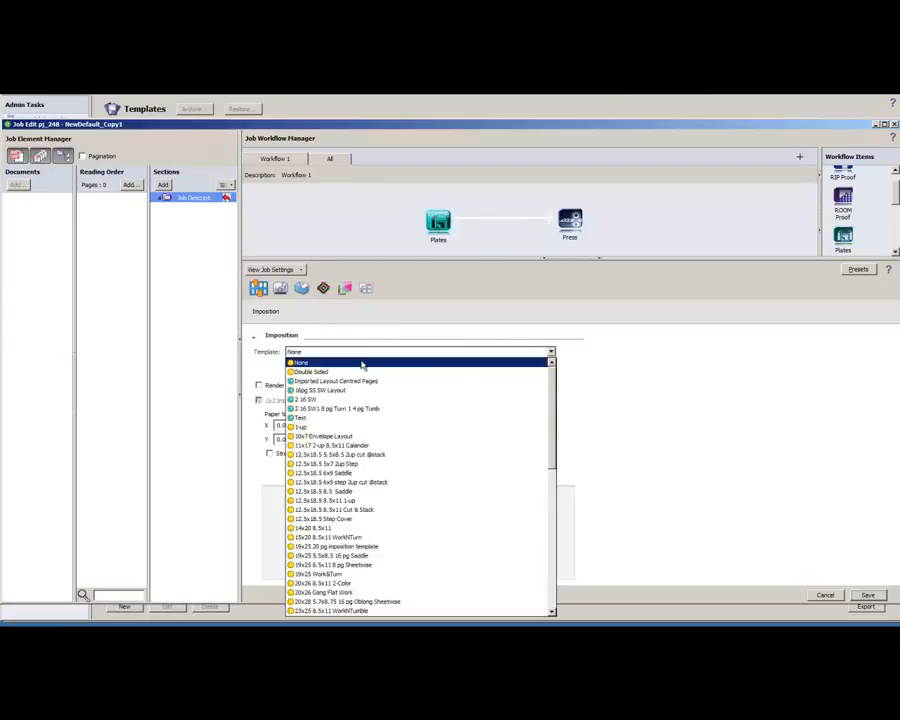
pyautogui.scroll(-3)
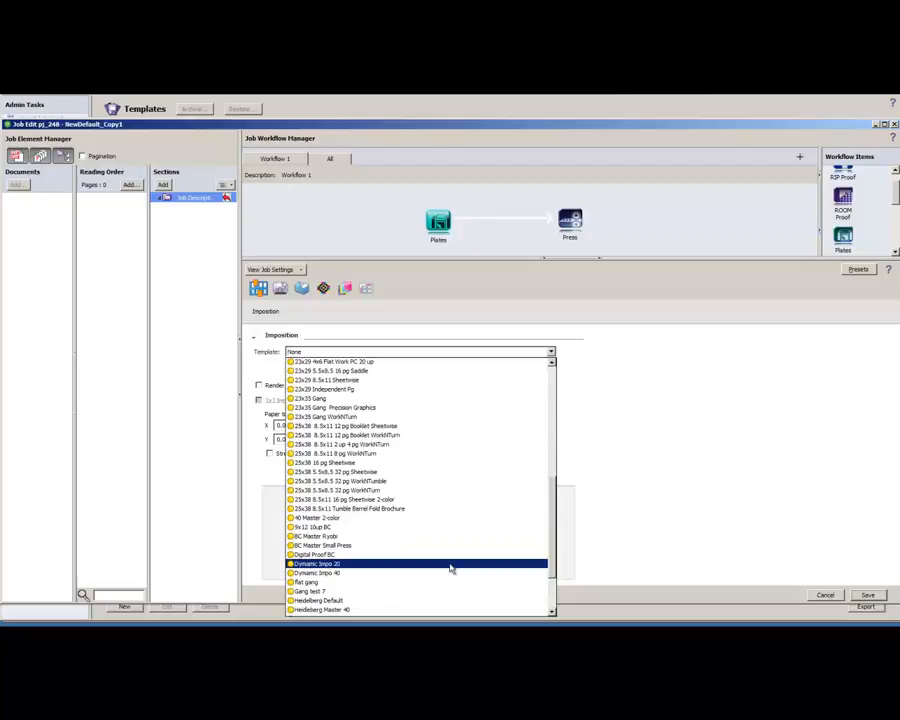
pyautogui.click(316, 564)
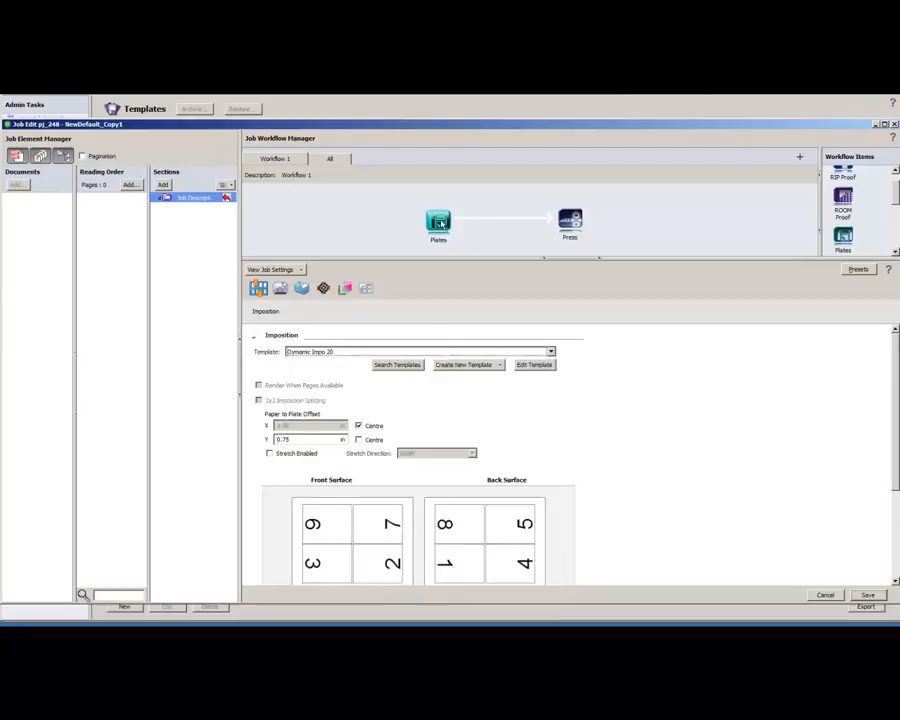
pyautogui.rightClick(438, 222)
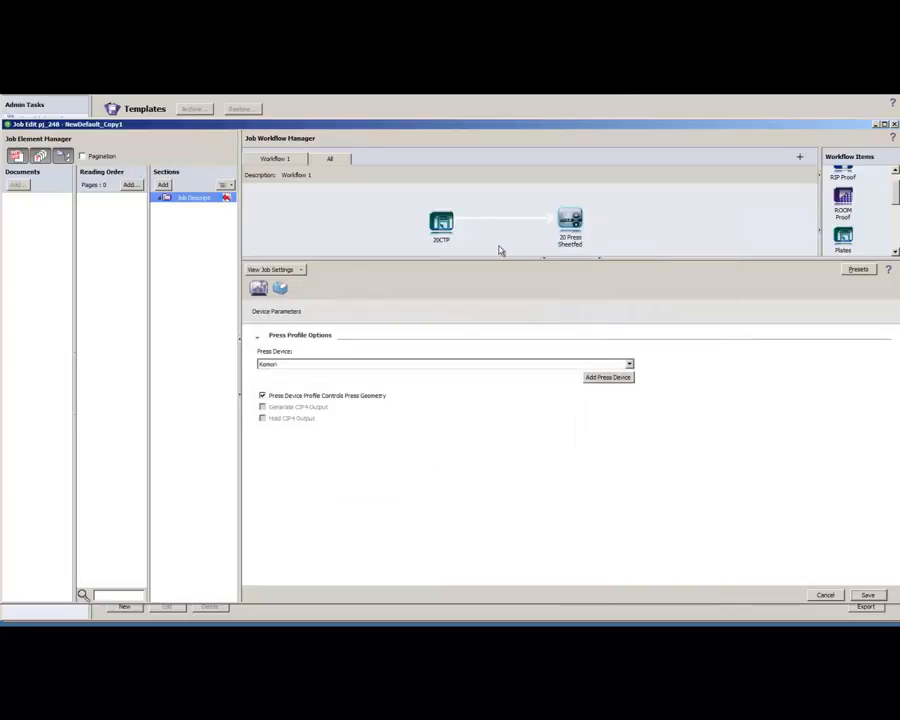
# In the output Device Settings, choose a new TIFF export resolution, then view the Media settings
pyautogui.click(280, 288)
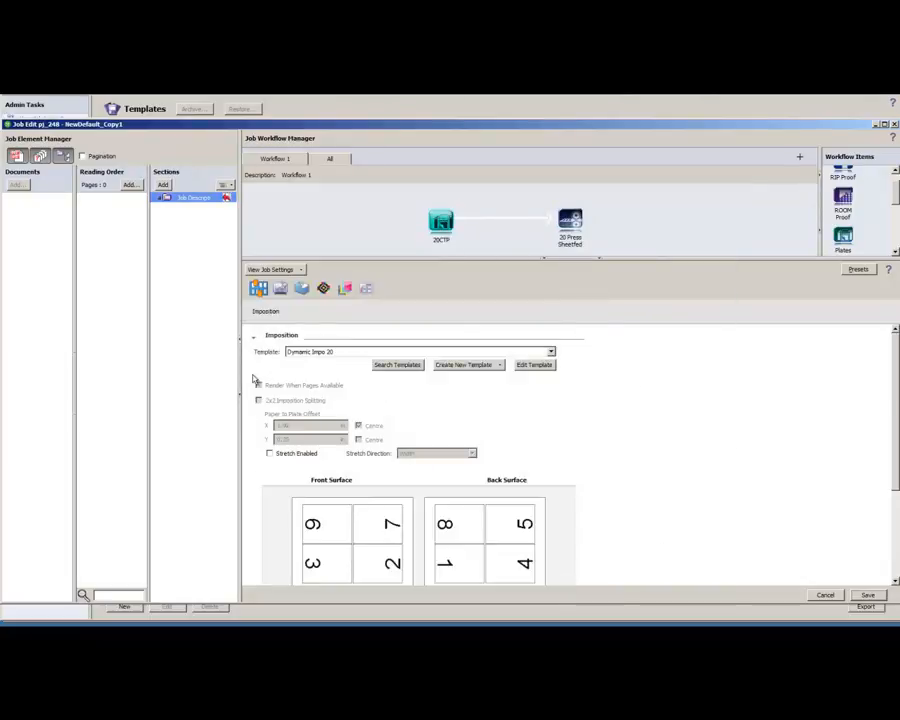
pyautogui.click(280, 288)
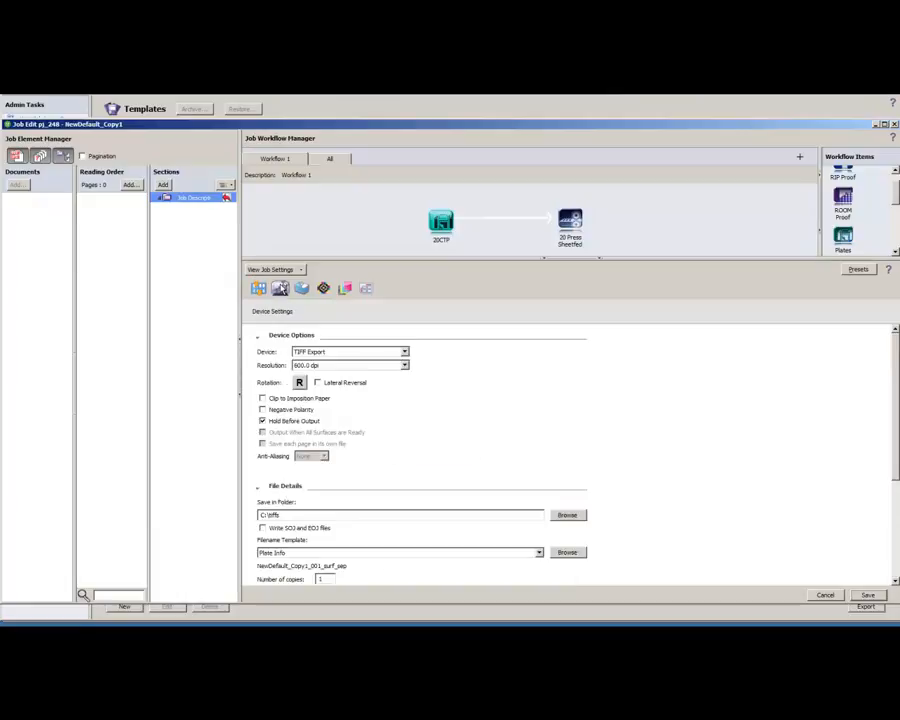
pyautogui.click(404, 364)
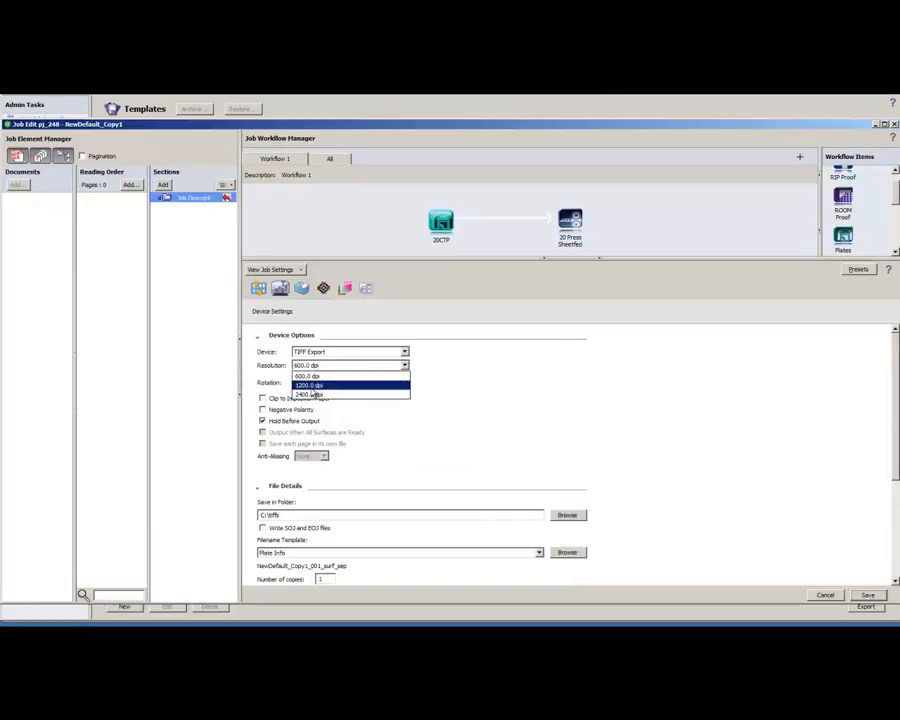
pyautogui.click(310, 394)
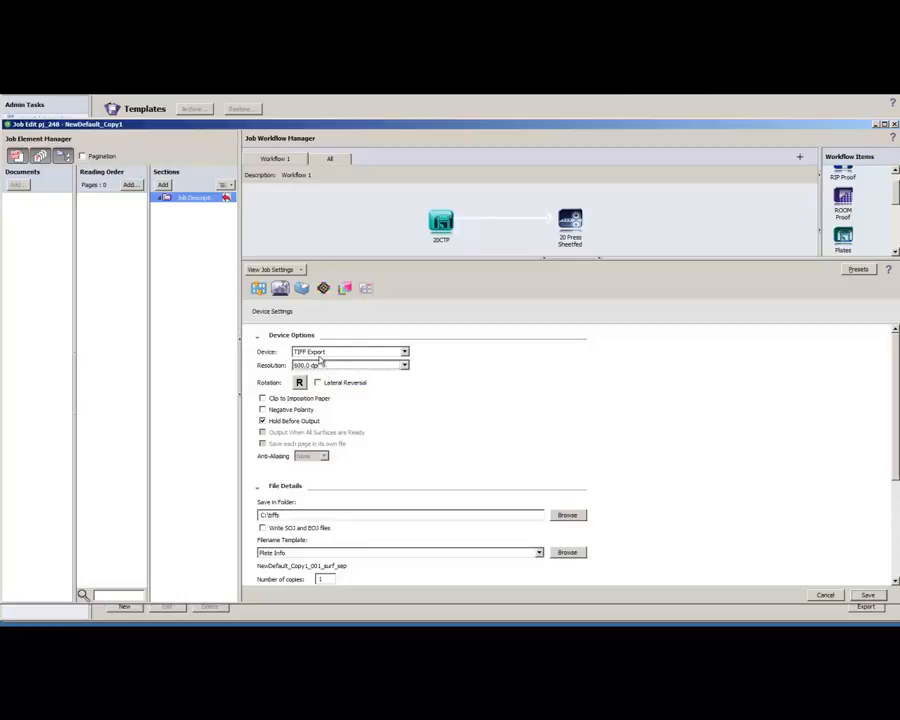
pyautogui.click(300, 288)
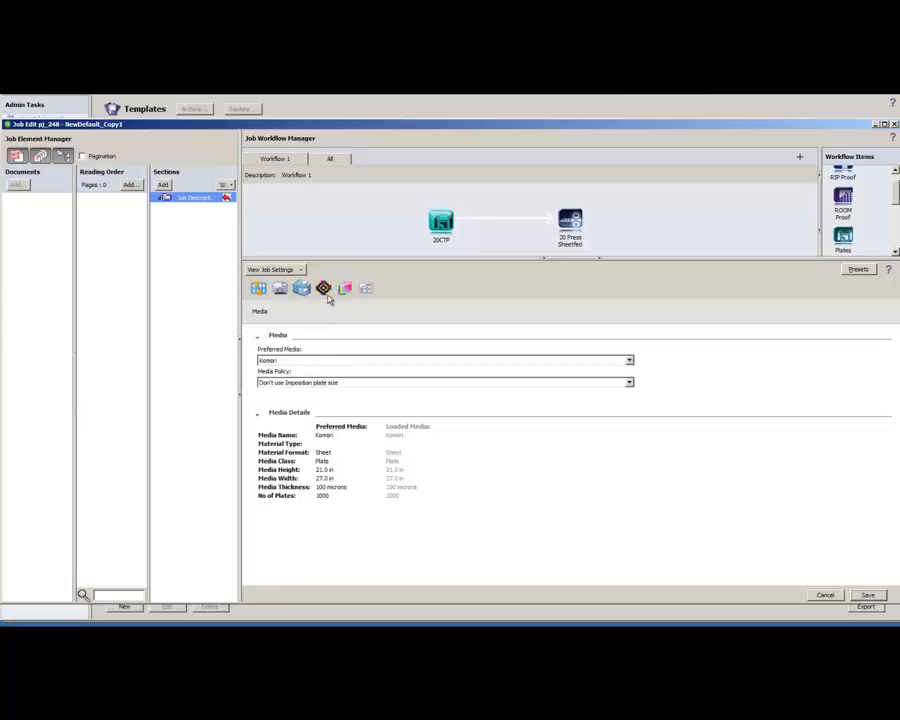
# Show the Inks settings with output order and Skip Blank Separations enabled
pyautogui.click(322, 288)
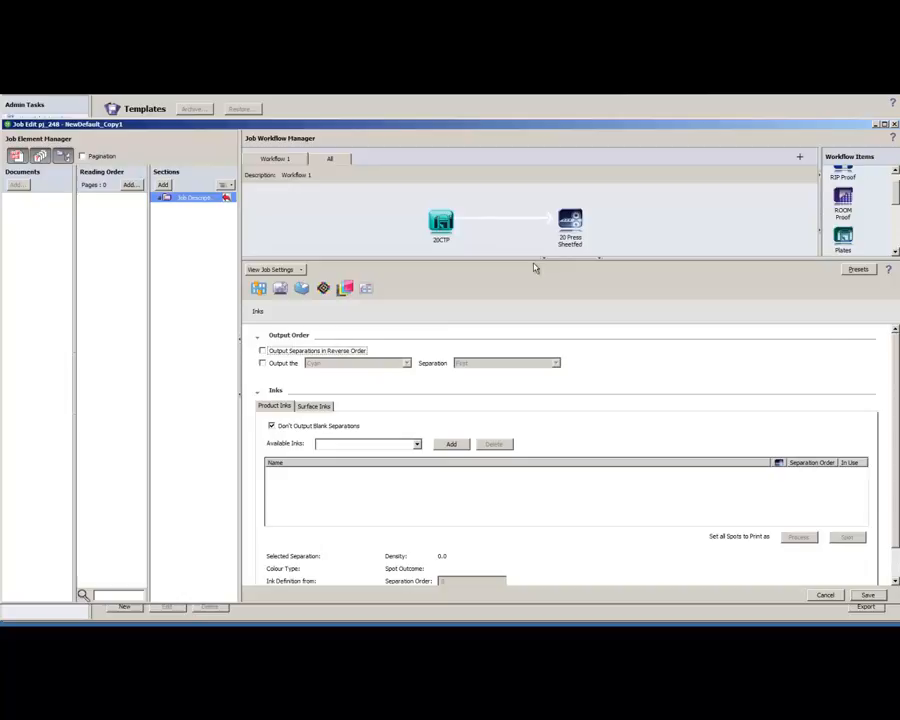
pyautogui.moveTo(764, 544)
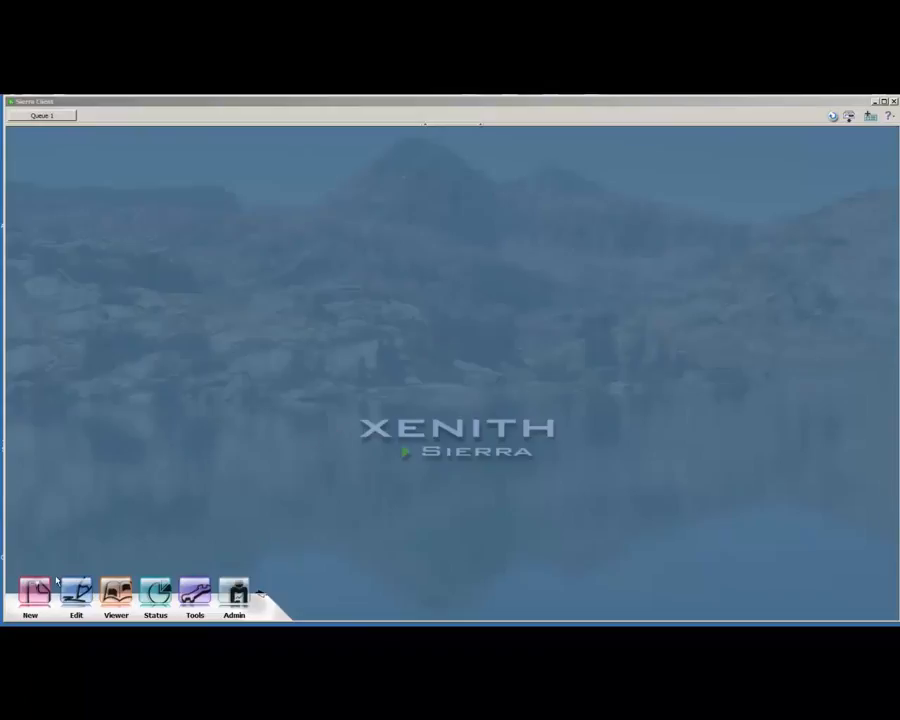
# Submit a new job from the browsed PDF using New Job Template and open it to see its pages
pyautogui.click(30, 592)
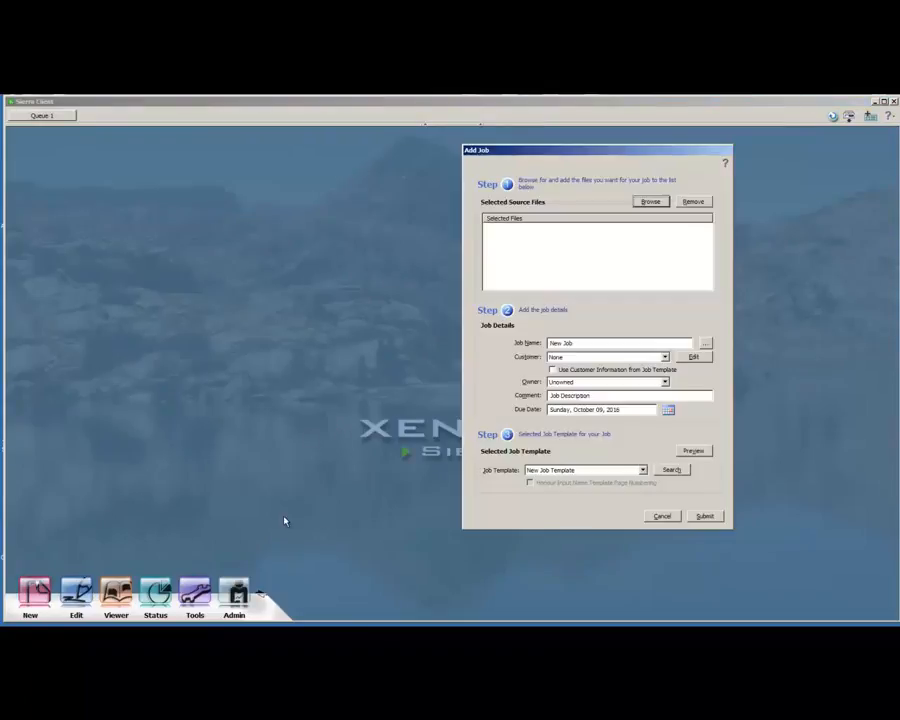
pyautogui.click(642, 470)
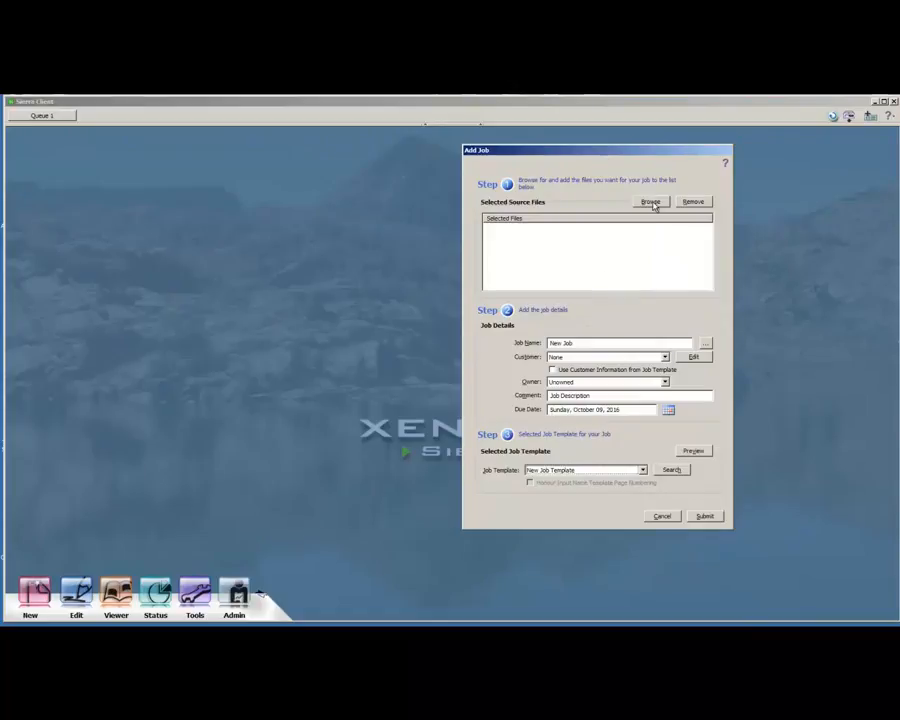
pyautogui.click(650, 200)
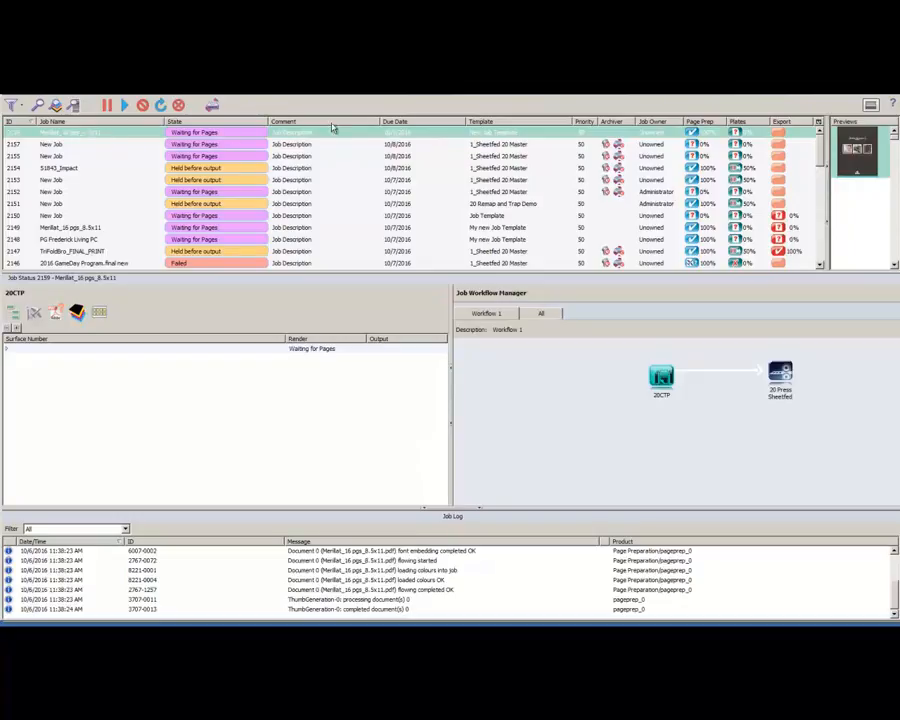
pyautogui.moveTo(466, 136)
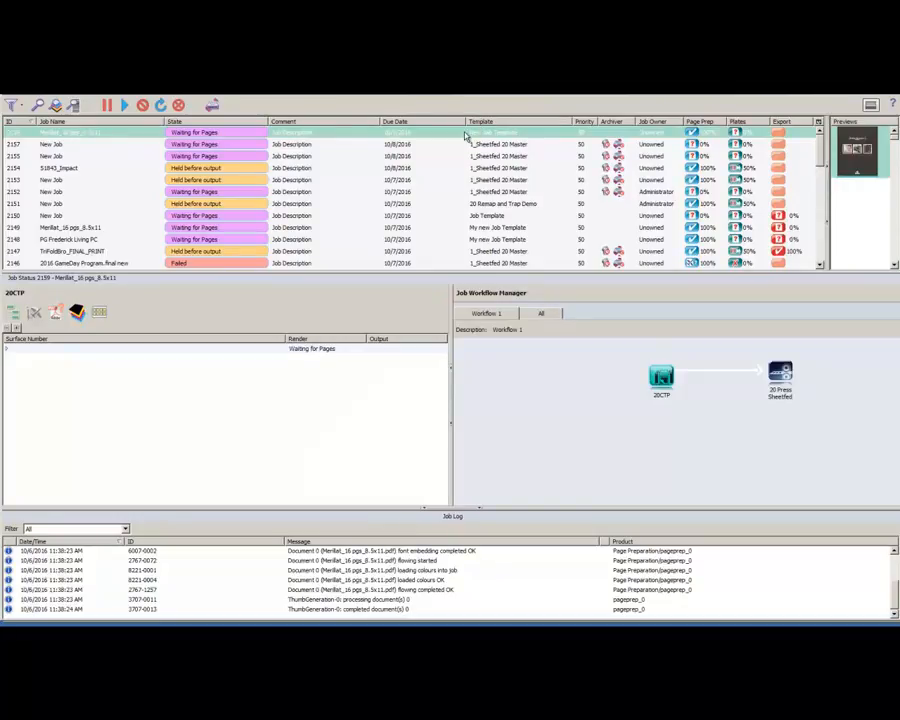
pyautogui.doubleClick(60, 132)
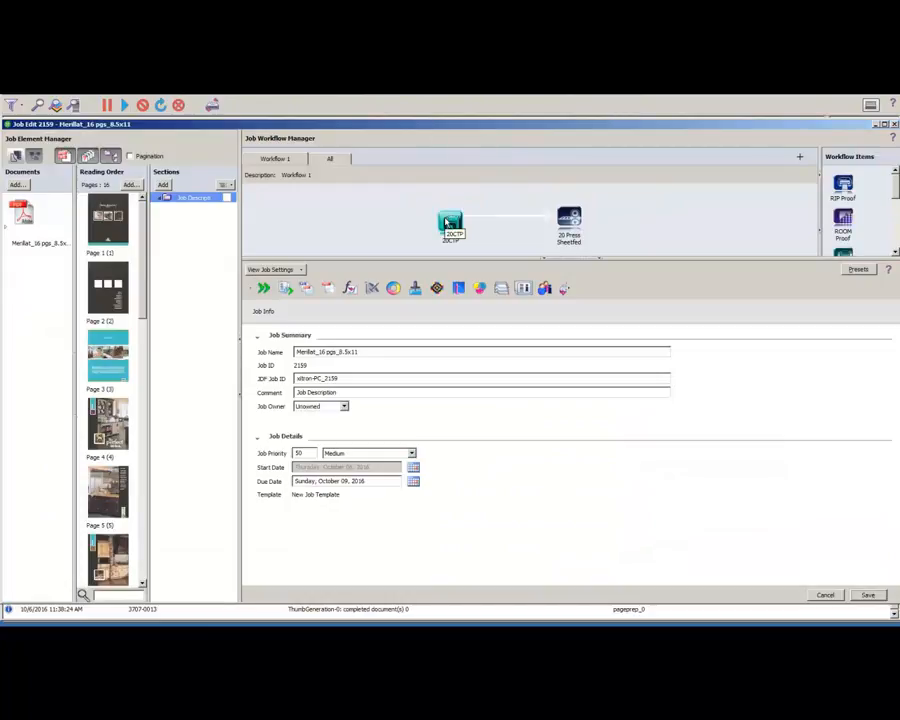
pyautogui.click(108, 218)
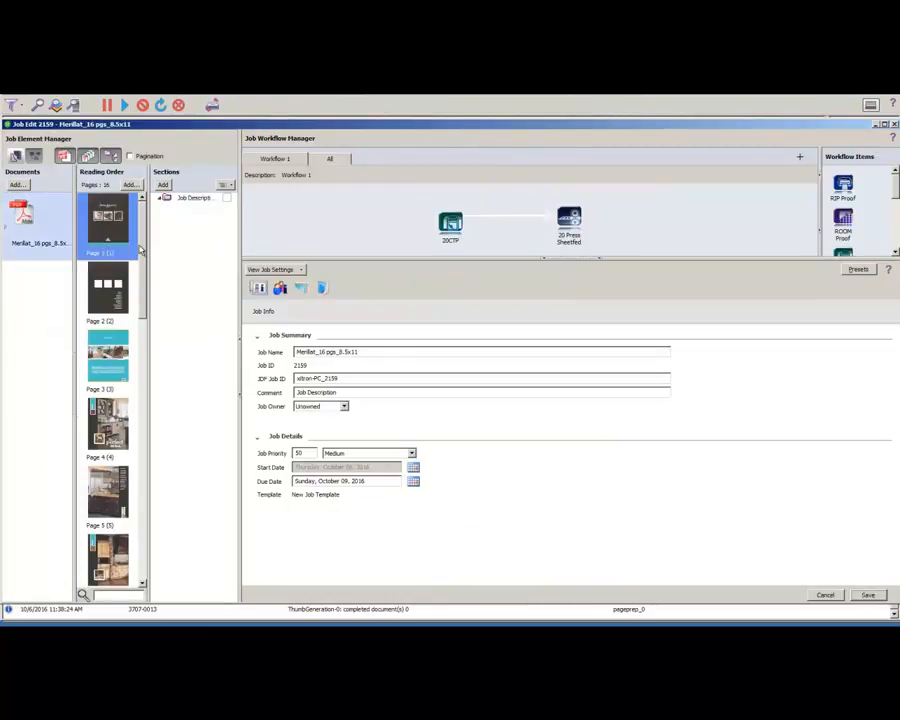
pyautogui.scroll(-3)
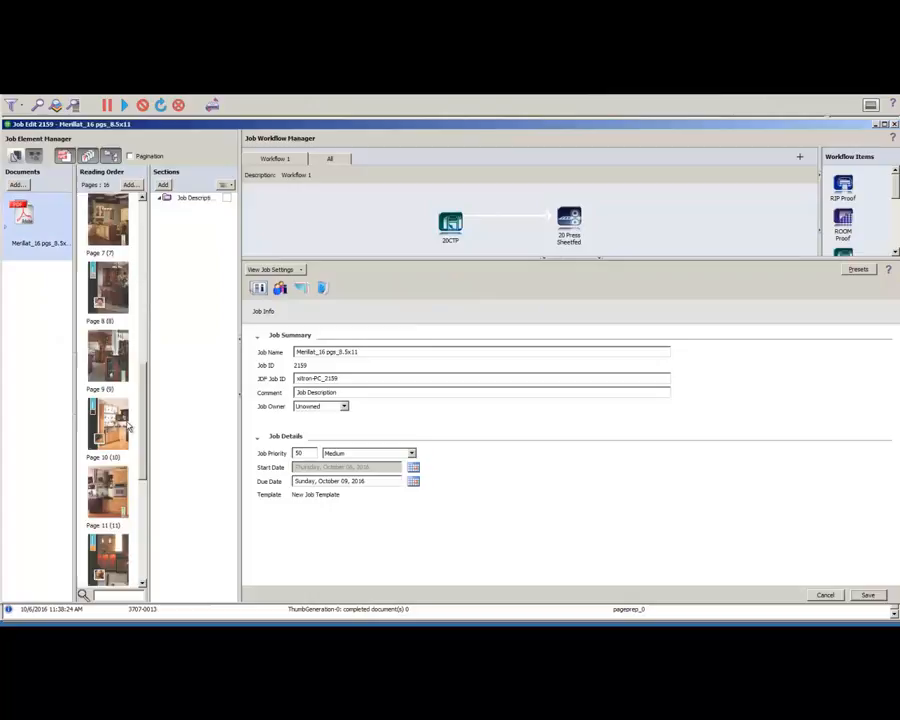
pyautogui.scroll(-3)
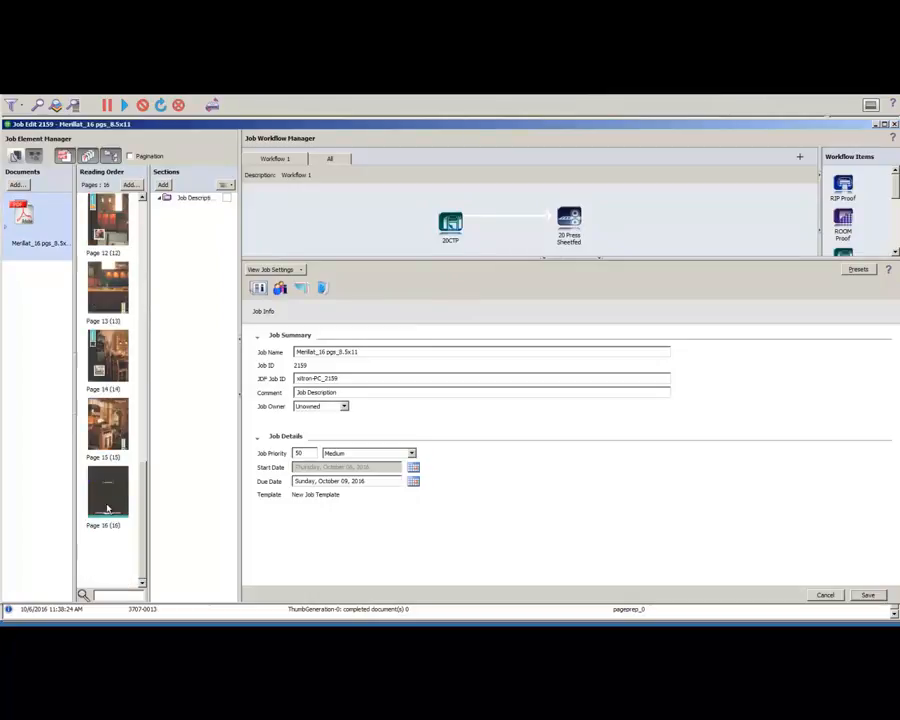